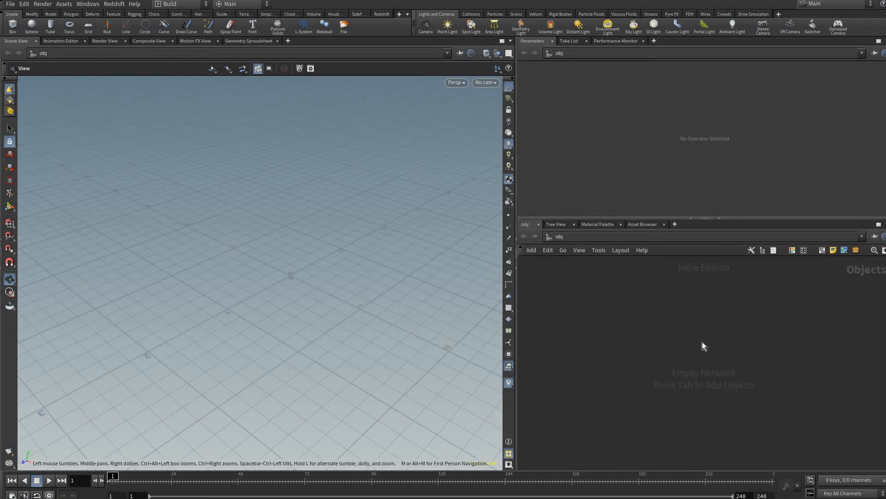
mouse_move(693, 339)
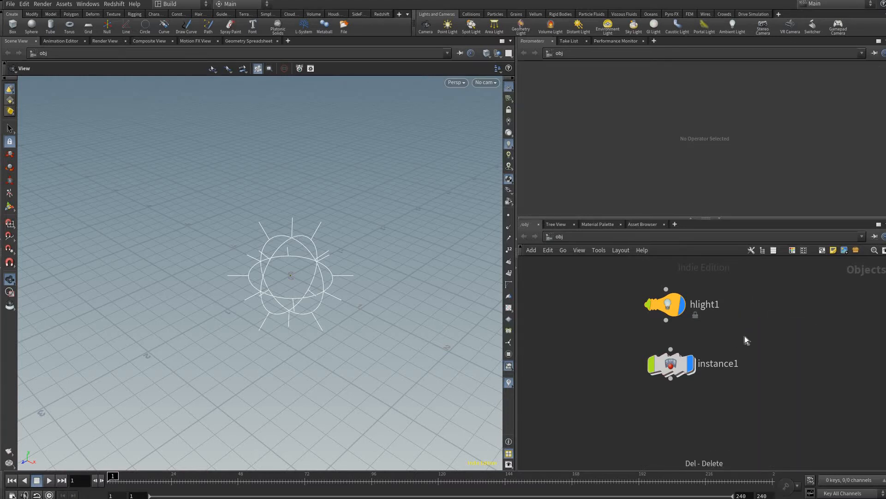
mouse_move(704, 341)
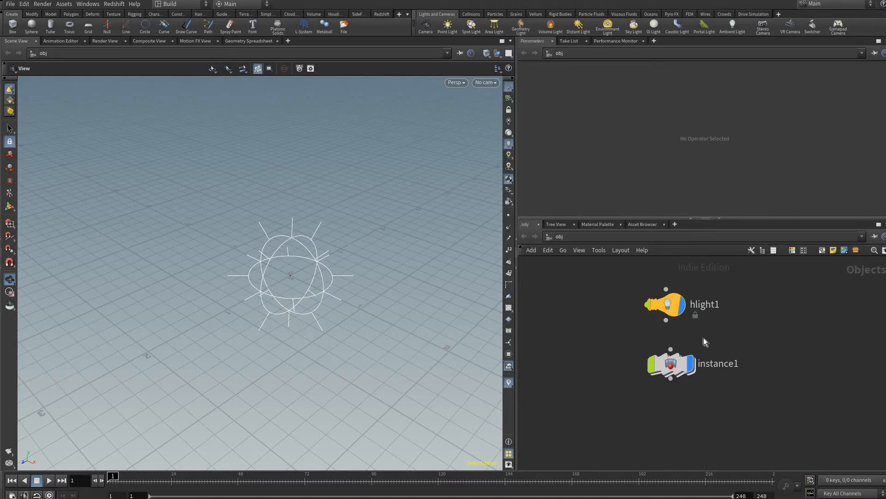
- Point instance1's Instance Object to ../hlight1 so it instances the light
click(671, 363)
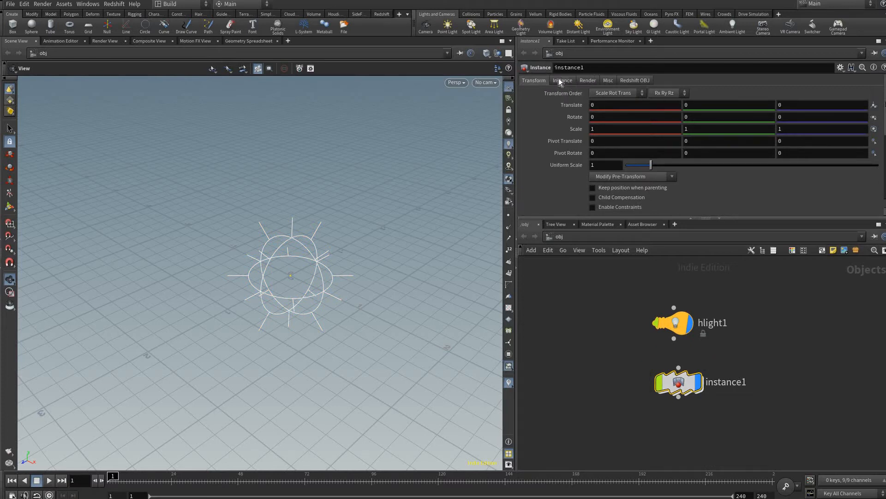
click(562, 80)
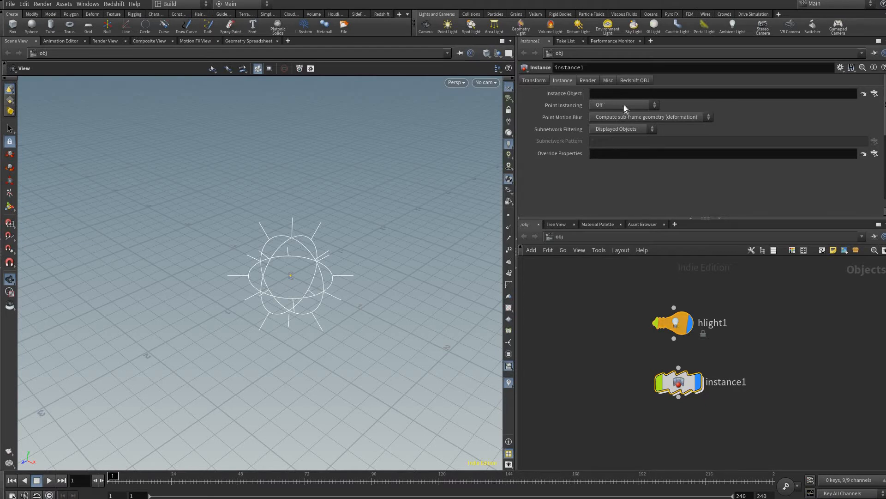
click(673, 322)
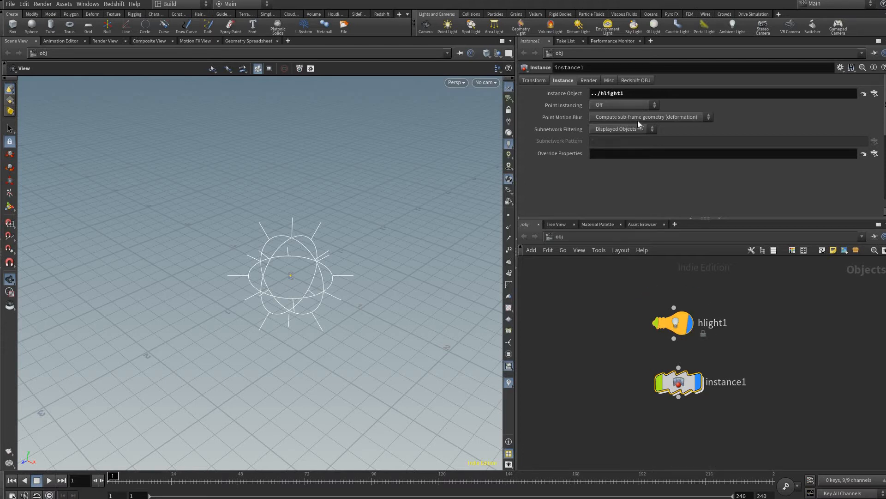
click(623, 106)
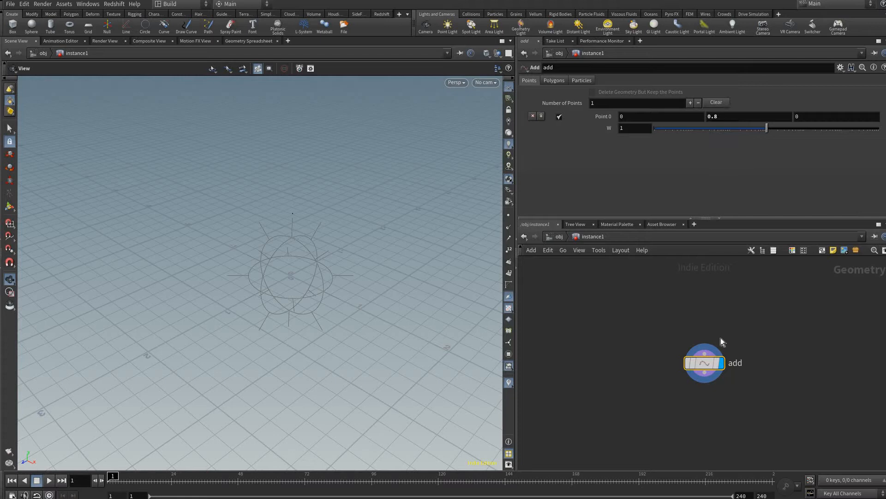
mouse_move(448, 275)
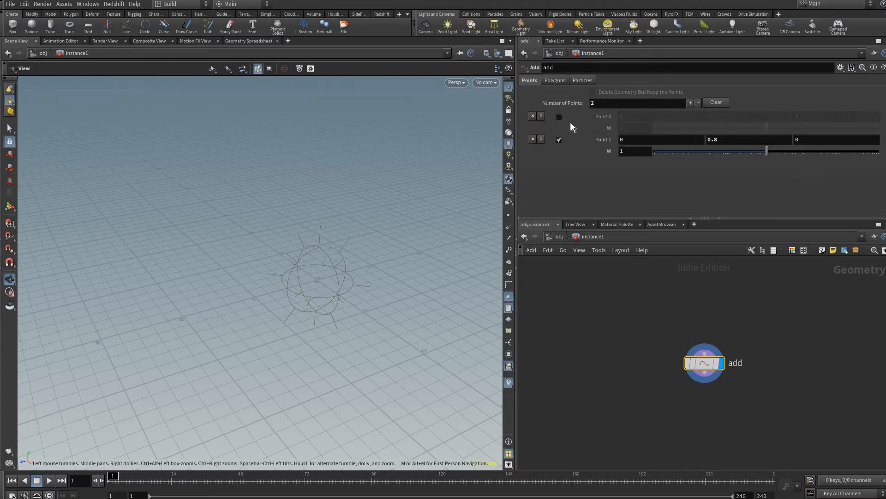
- On the Add SOP keep two points at (0, 0, 0.7) and (1.1, 0, 0), removing the extra one
click(690, 102)
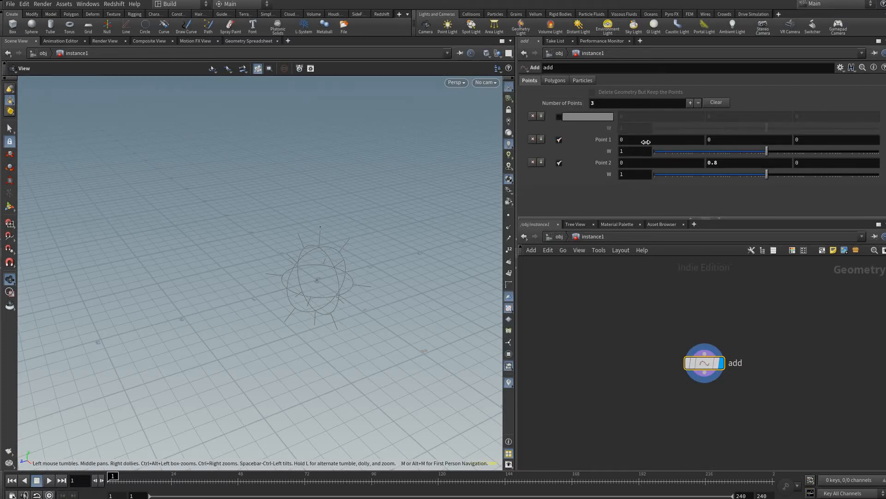
click(689, 103)
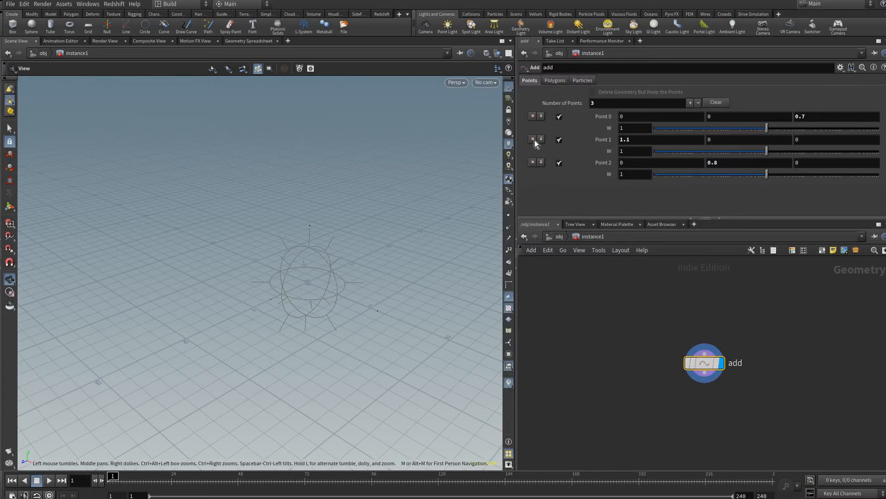
click(532, 162)
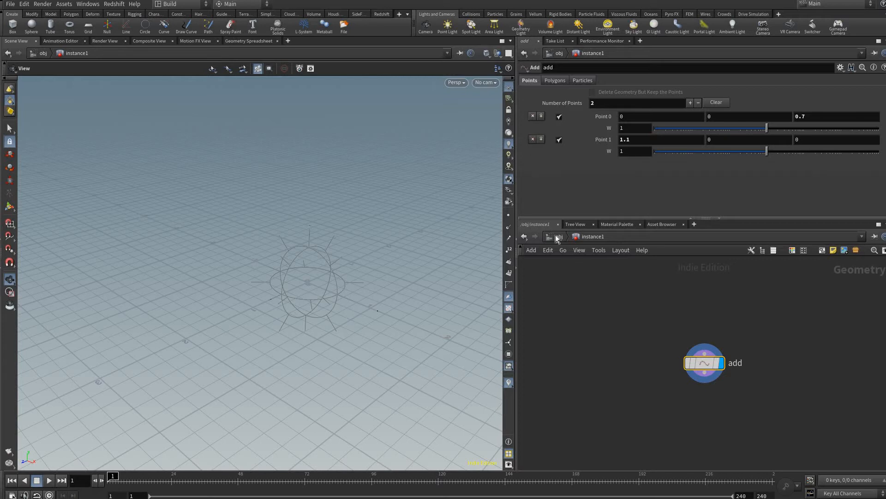
- Inside geo1 chain a grid, a green Color node and a Null renamed OUT_final
click(716, 102)
text(gr)
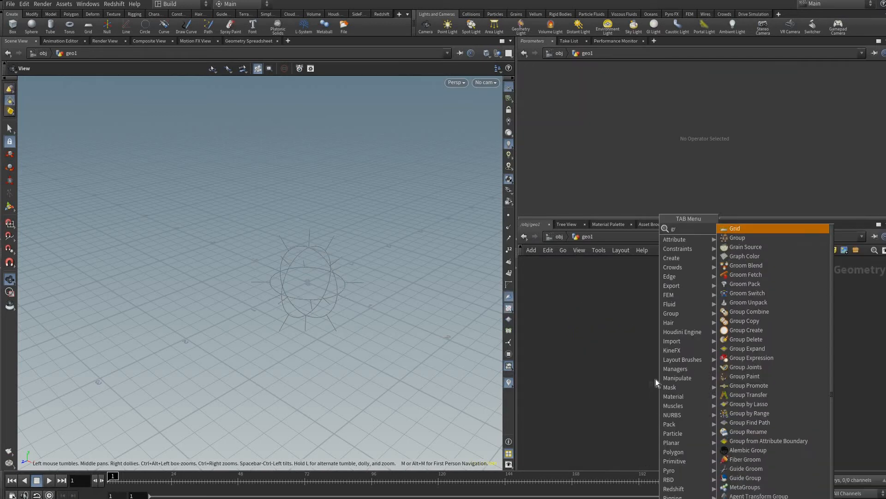
click(734, 228)
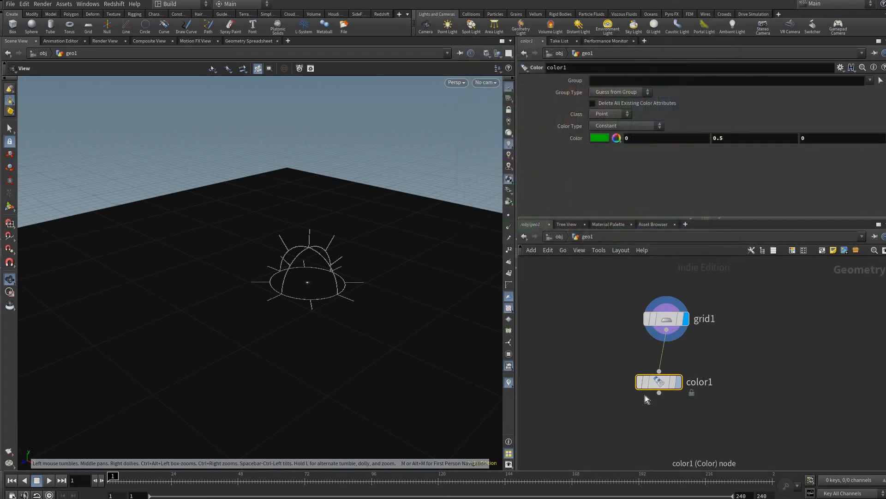
key(Tab)
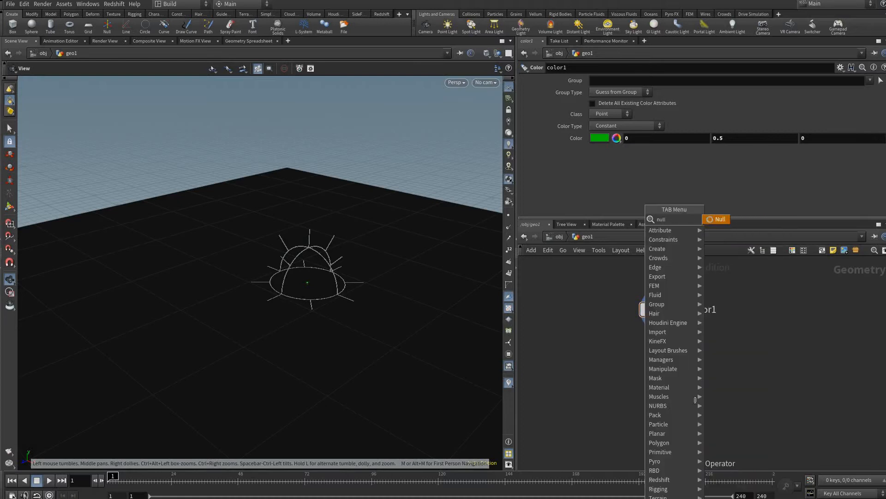
click(716, 220)
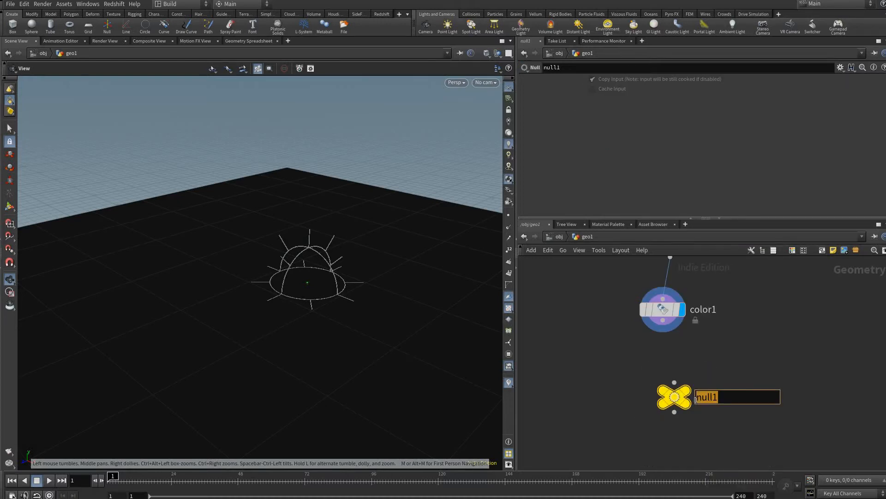
text(OUT_final)
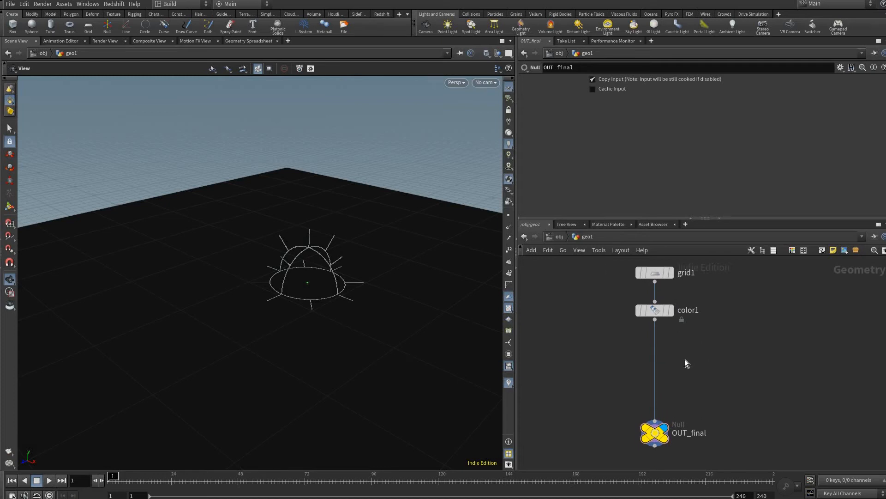
mouse_move(682, 357)
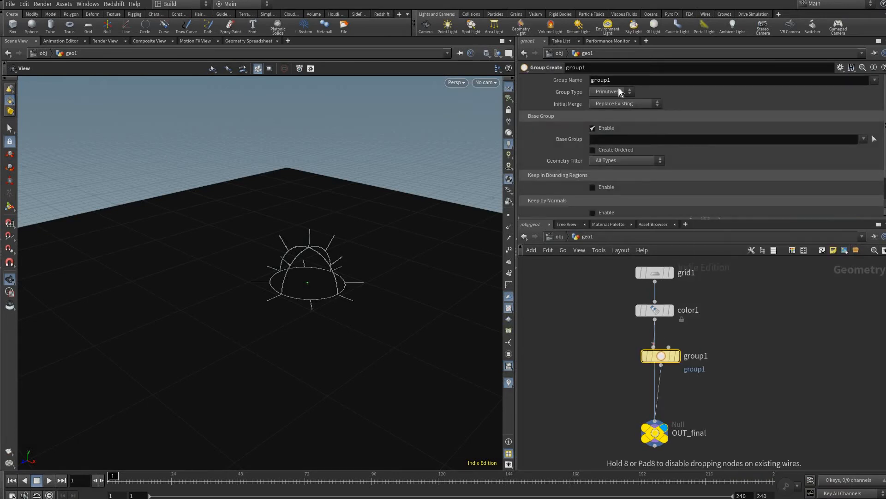
- Make group1 a point group named insta_1 between color1 and OUT_final
click(611, 91)
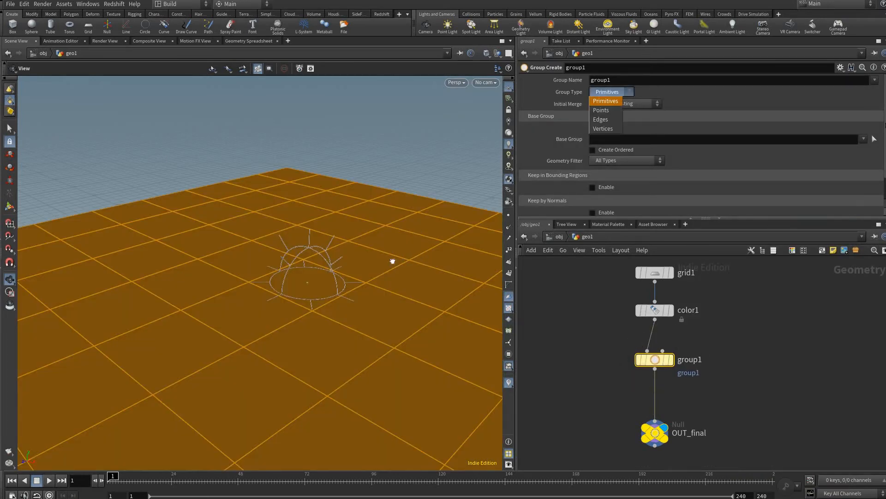
click(601, 110)
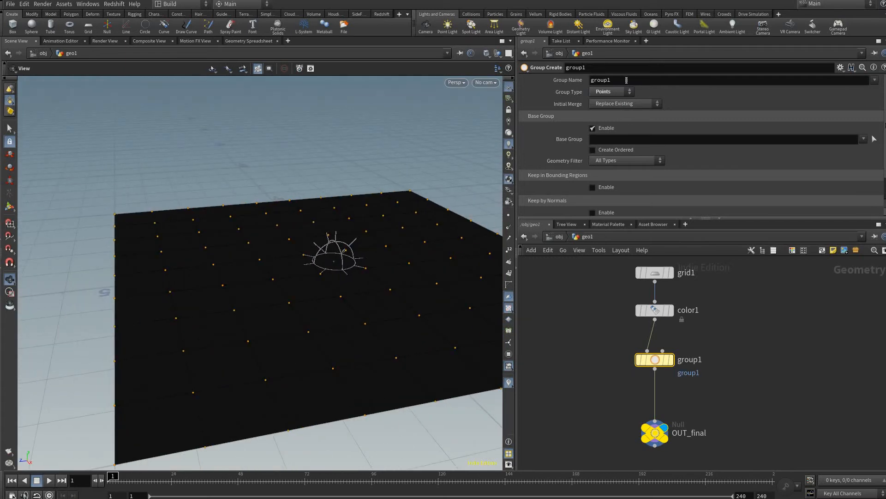
triple_click(601, 79)
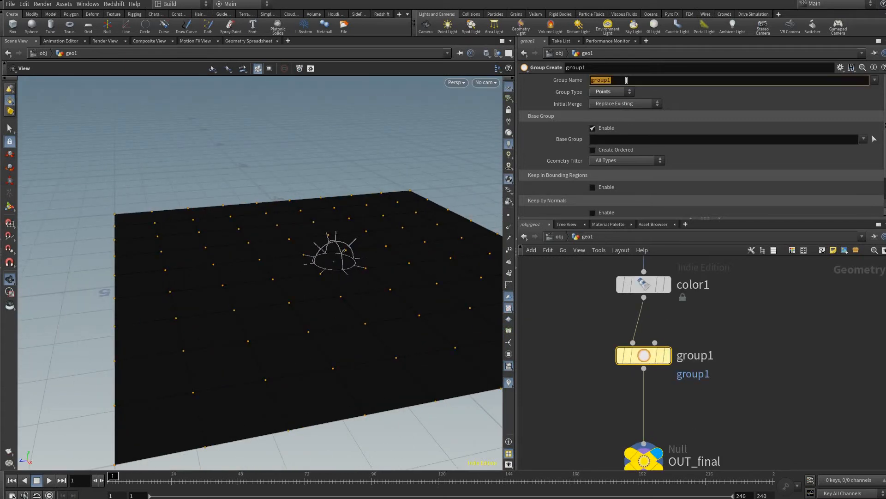
text(inst)
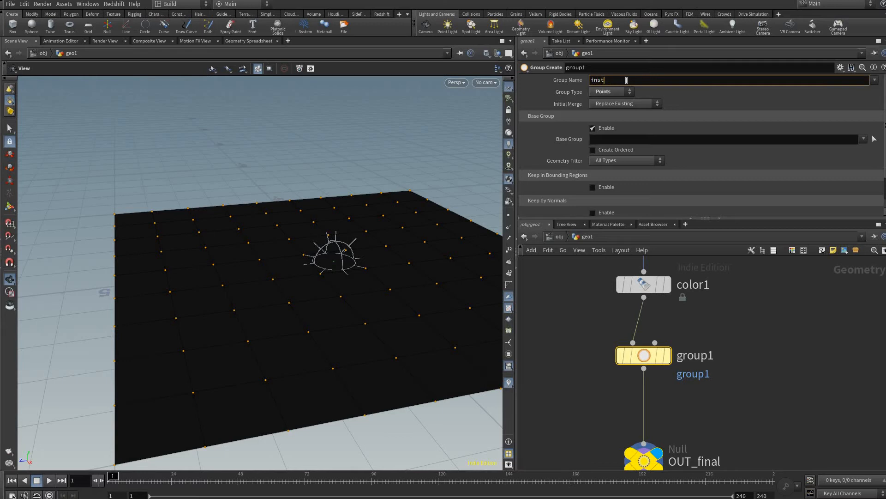
text(insta_1)
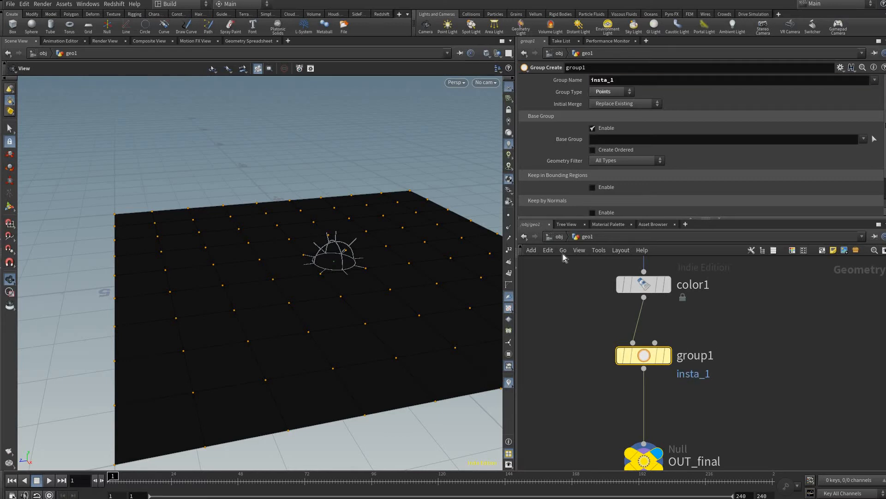
mouse_move(766, 396)
text(o)
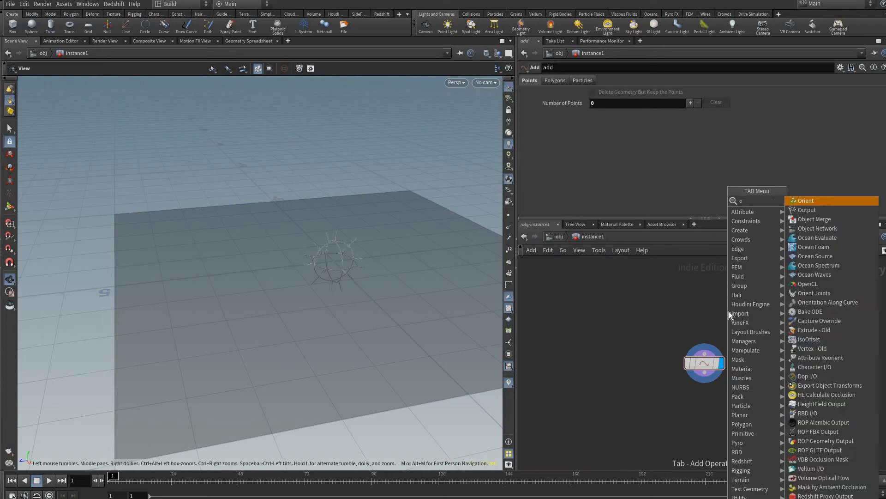
- Set object_merge1's Object 1 to /obj/geo1/OUT_final with Group 1 insta_1
click(813, 219)
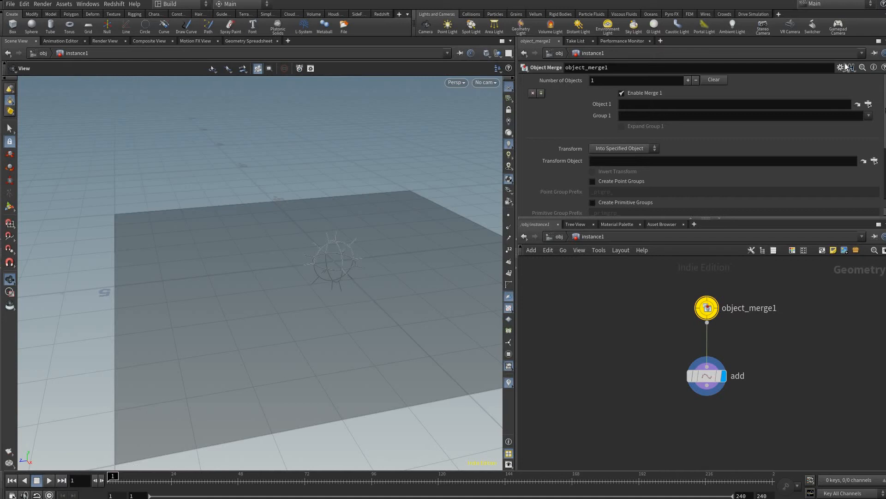
click(870, 104)
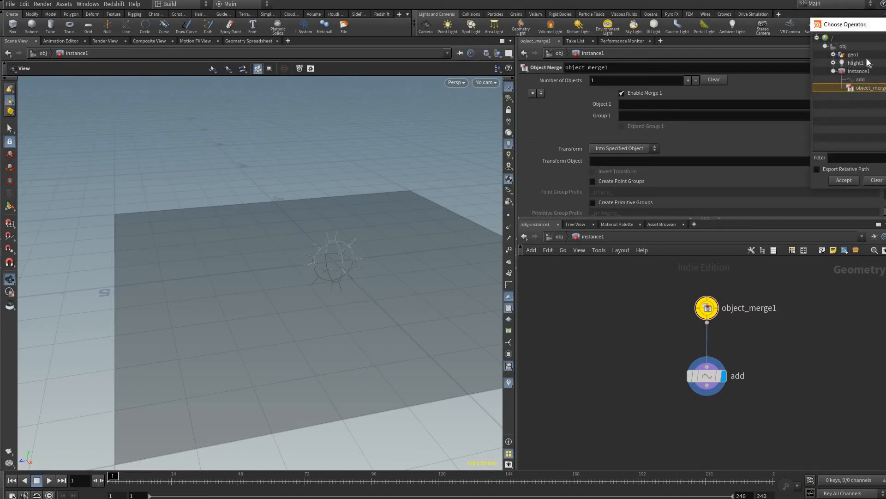
click(835, 54)
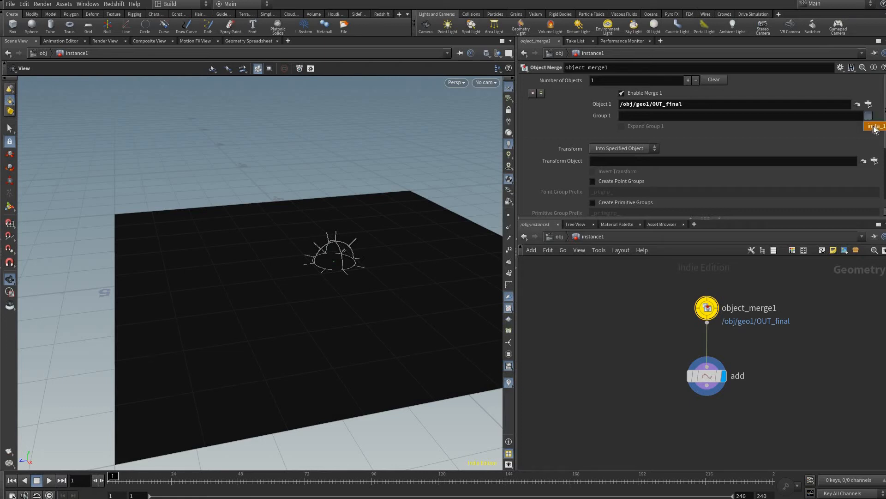
mouse_move(751, 334)
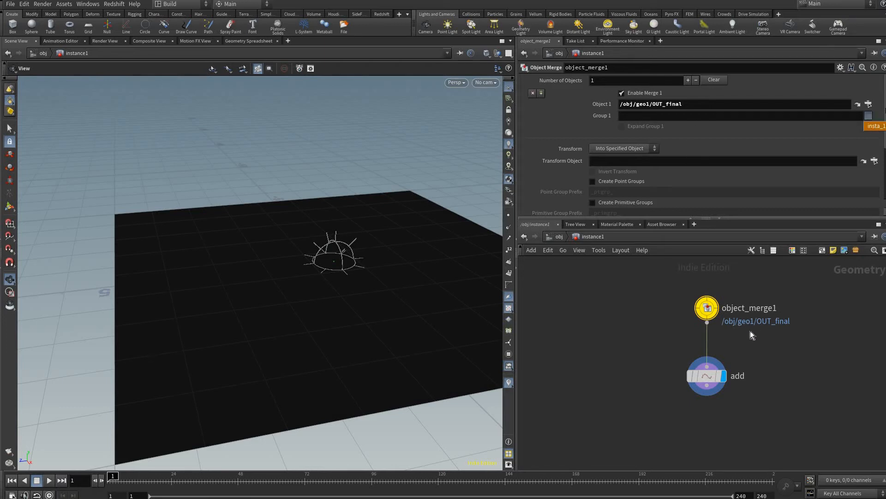
text(insta_1)
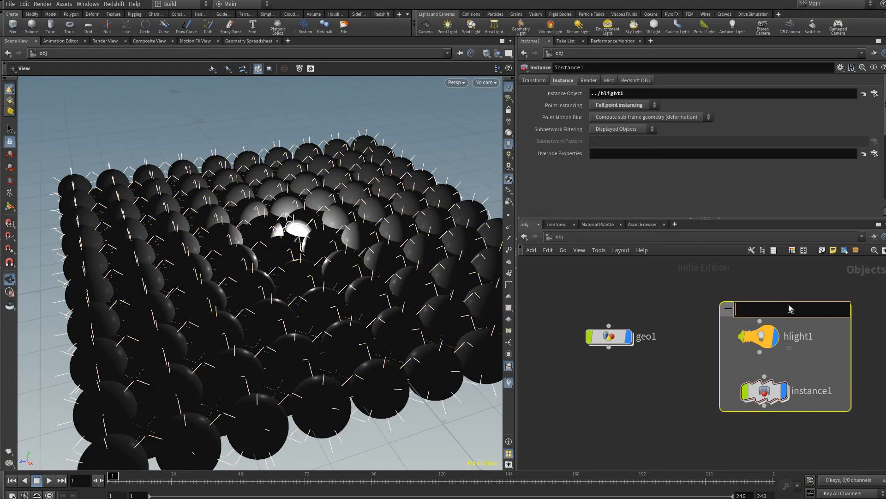
- Name the network box around hlight1 and instance1 'light instance' and return to geo1
text(light instance)
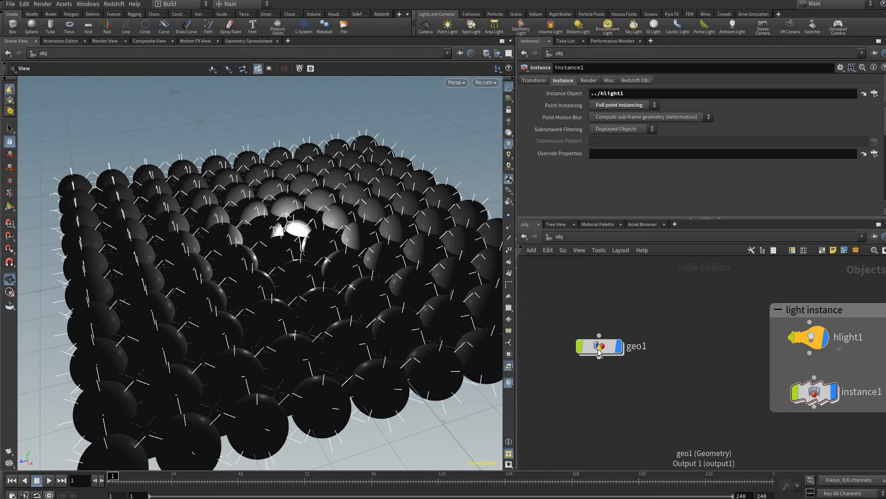
click(599, 345)
text(sph)
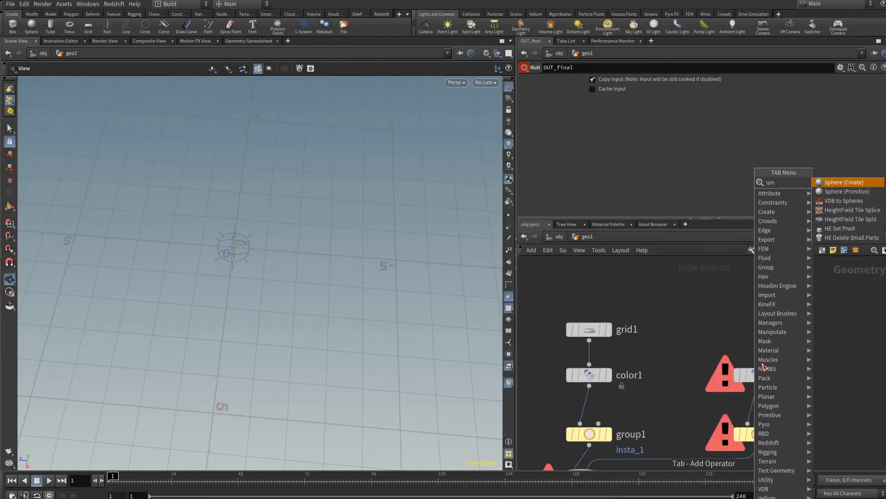
- Add a Sphere SOP to geo1 beside the grid setup
click(845, 182)
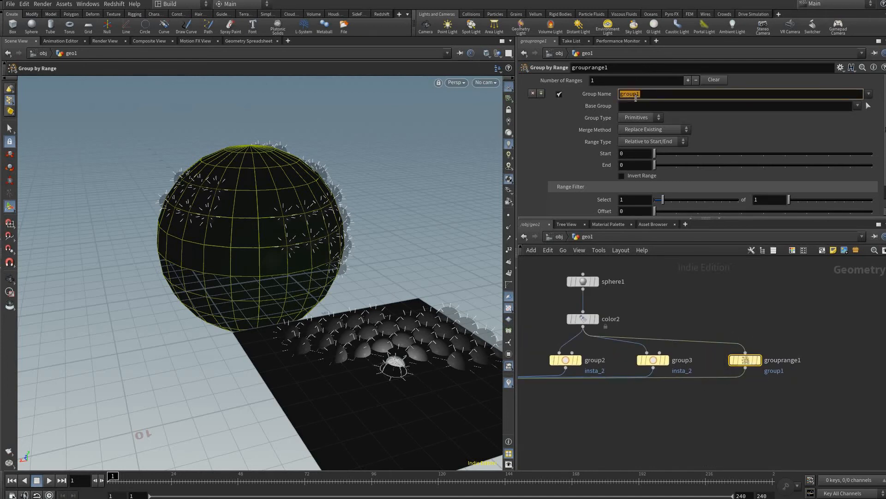
- Make grouprange1 a point group isnta_range over 0-154, relative to start and end, then go to /obj
text(isnta_range)
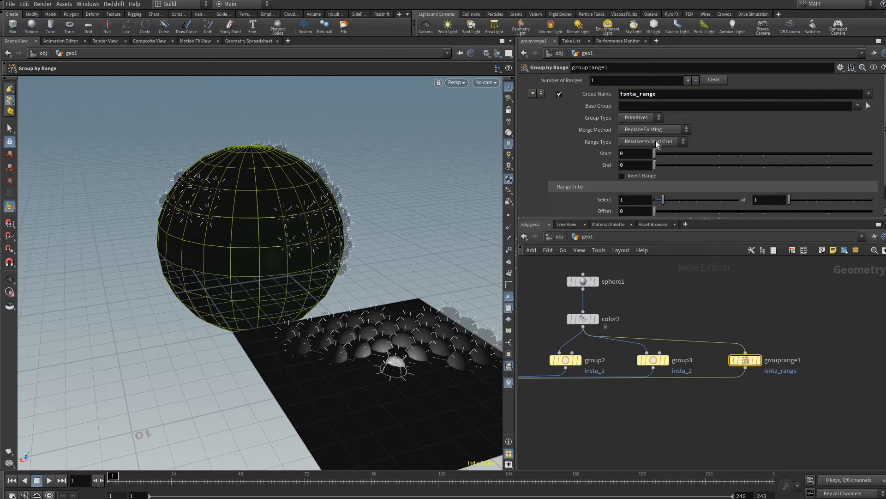
click(650, 141)
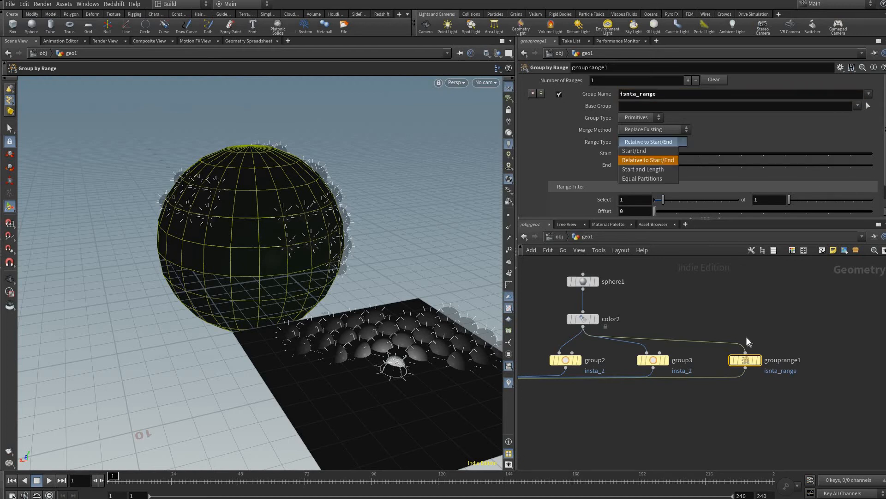
click(648, 160)
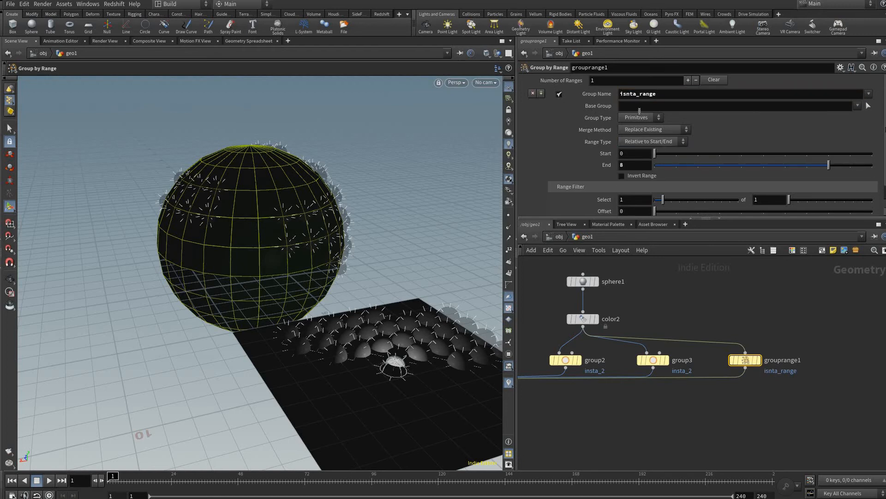
click(743, 359)
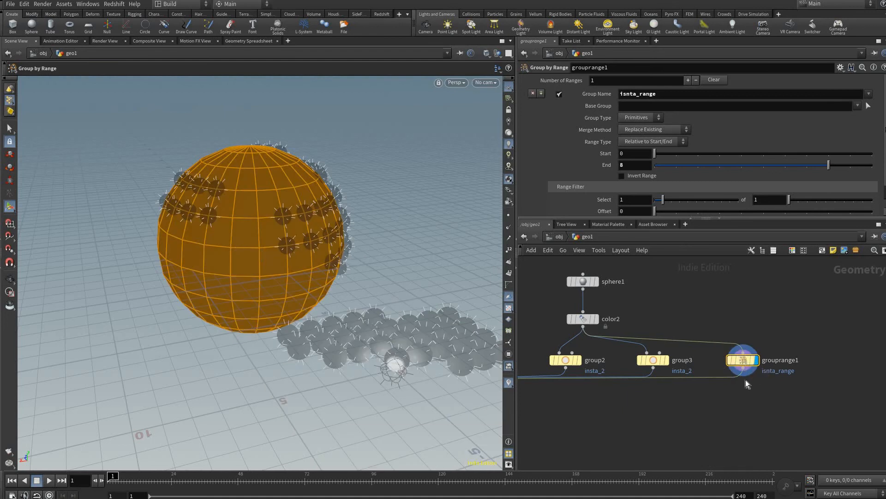
click(639, 117)
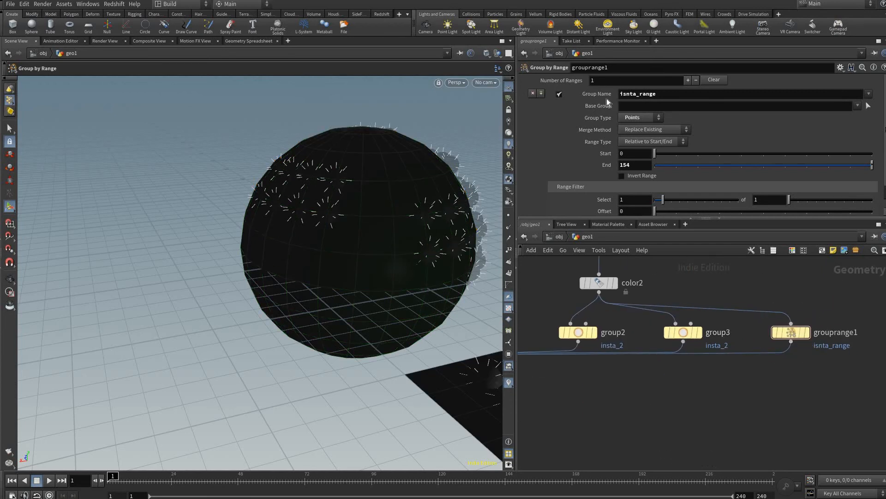
double_click(633, 93)
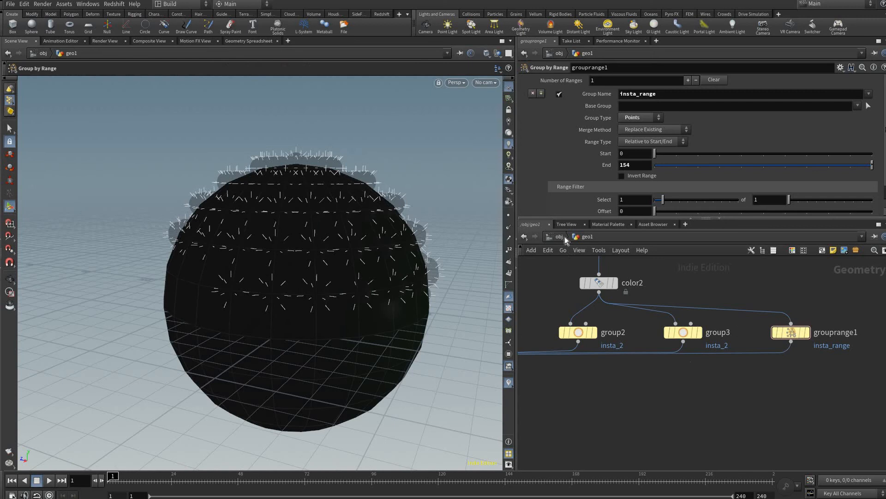
click(683, 331)
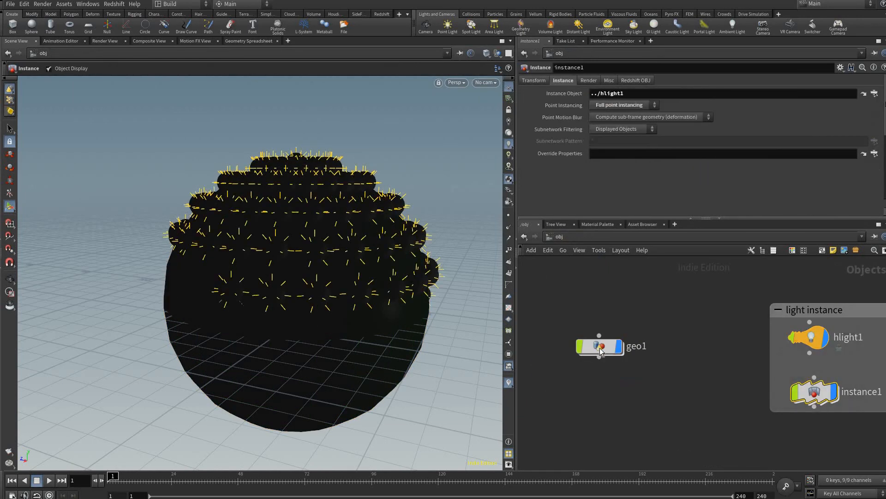
- Drop a Box object into the light instance network box and select box1
click(809, 336)
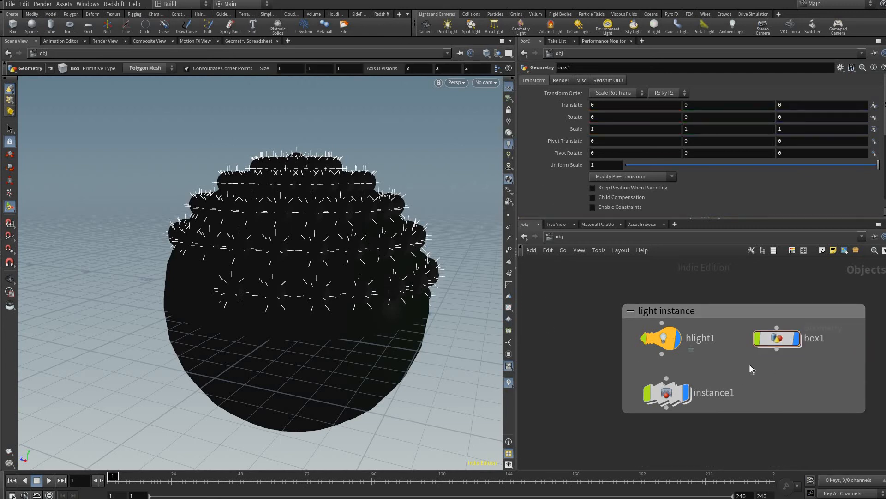
click(777, 338)
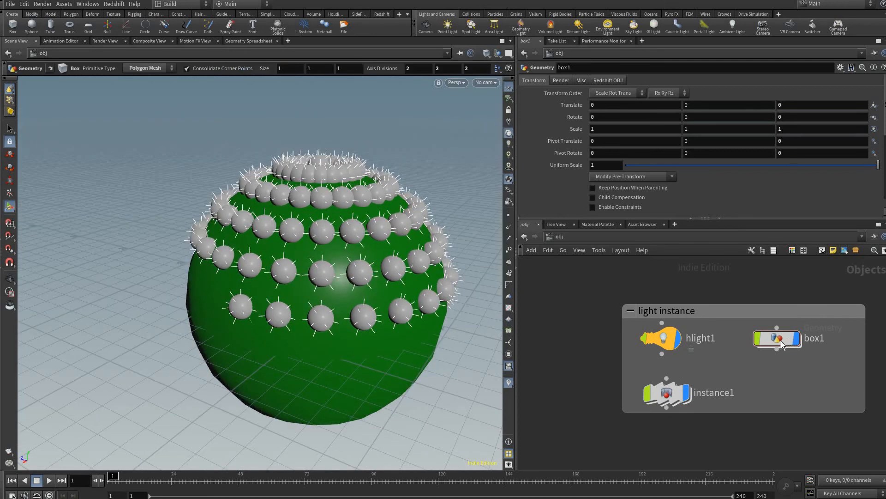
click(666, 392)
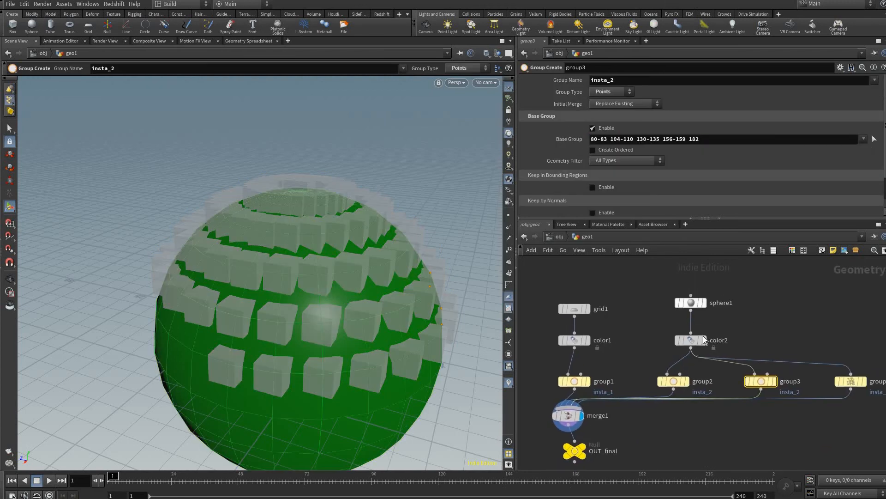
- Insert a Normal SOP between sphere1 and color2 so instances follow the sphere surface
click(689, 303)
text(nor)
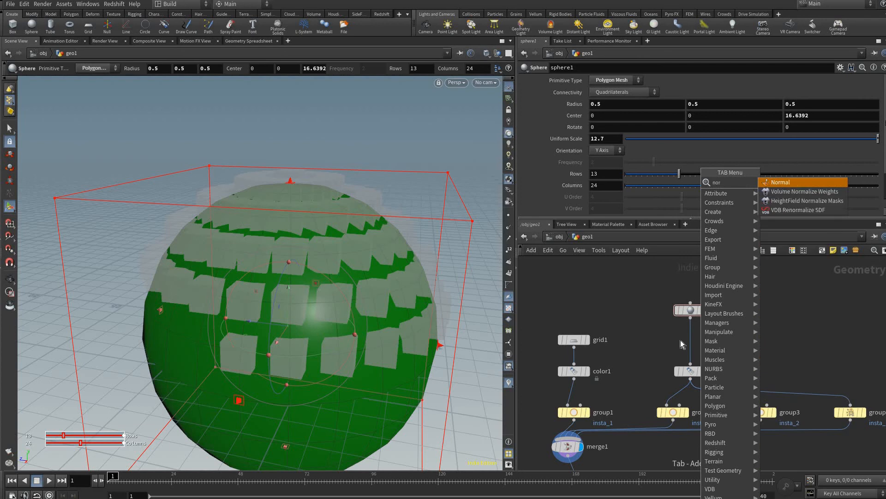
click(780, 182)
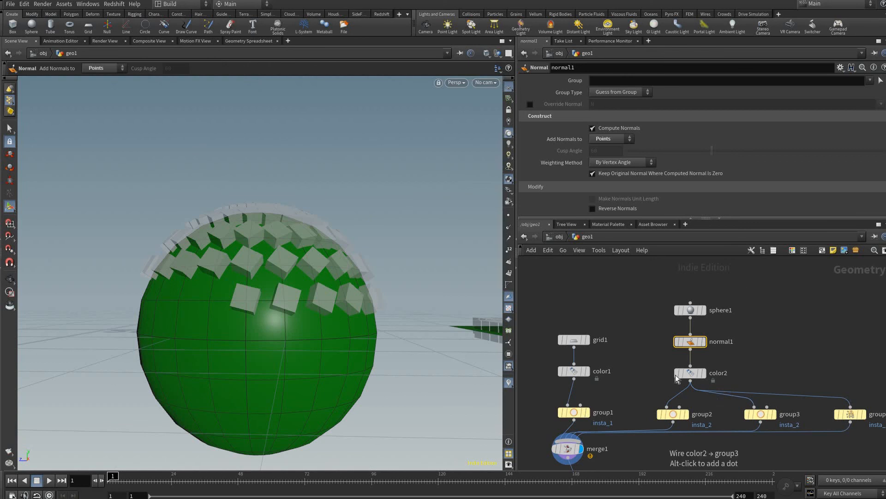
scroll(down, 3)
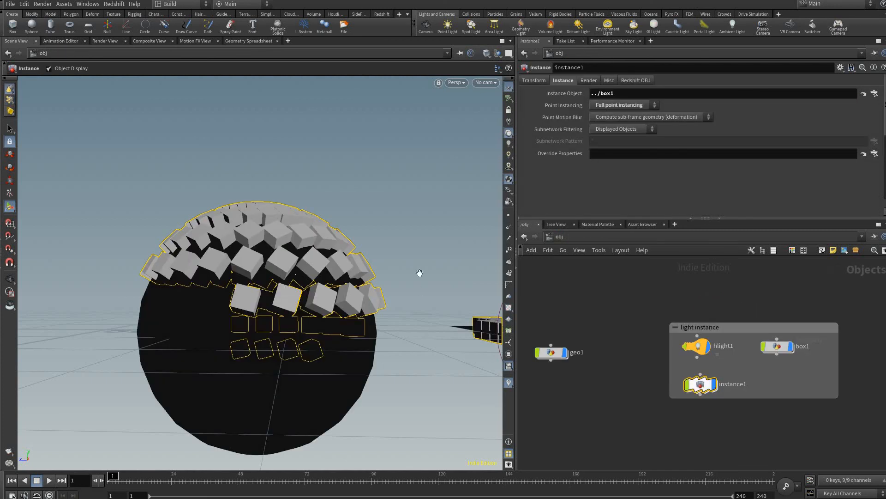
mouse_move(400, 335)
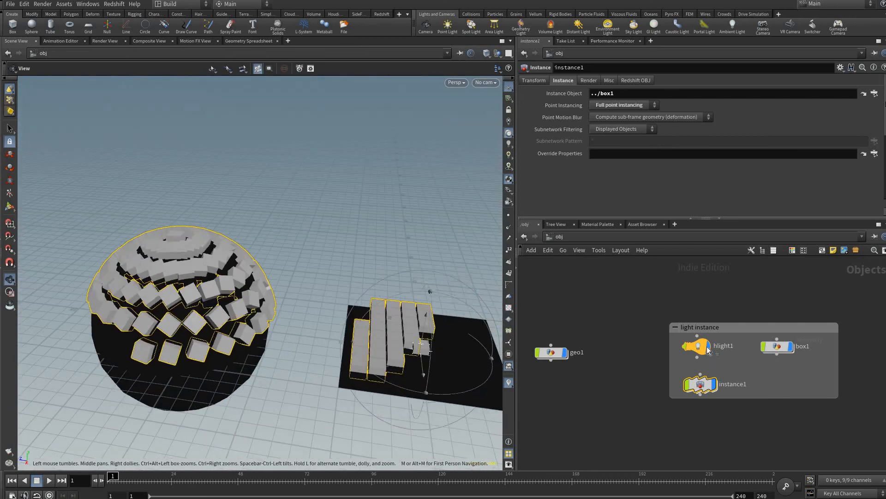
- Select hlight1 after reviewing the box instances on the sphere and grid
click(701, 346)
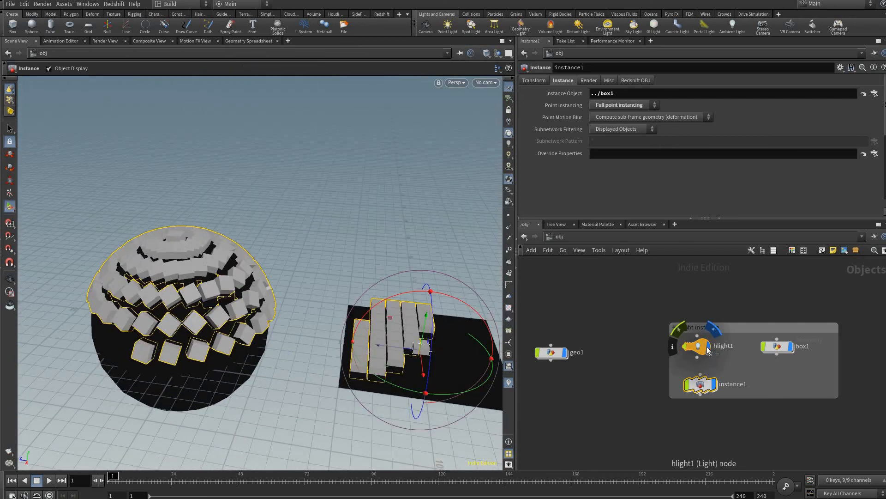